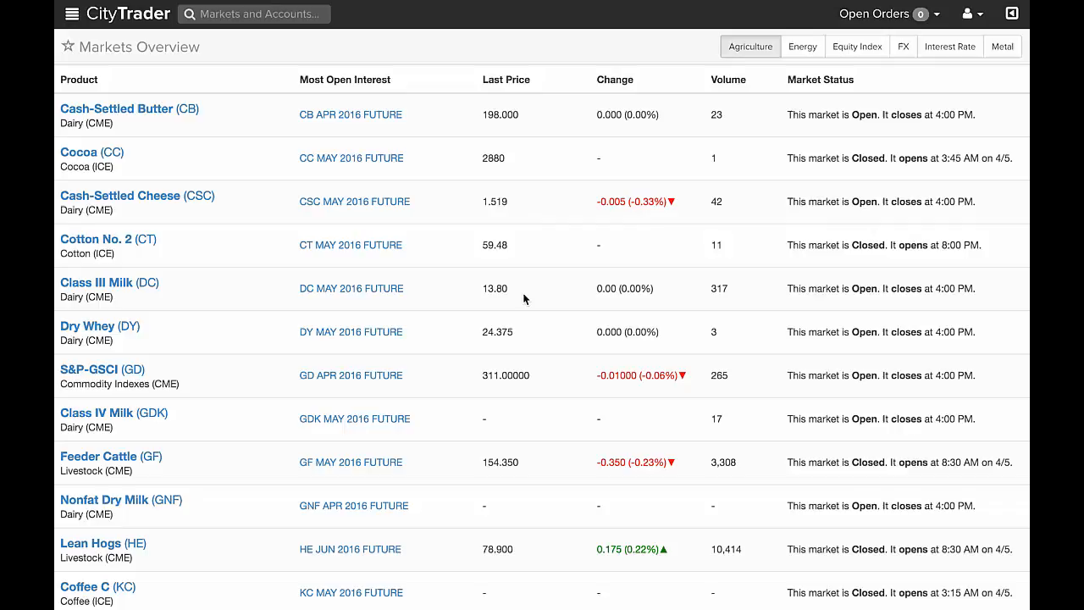
mouse_move(485, 271)
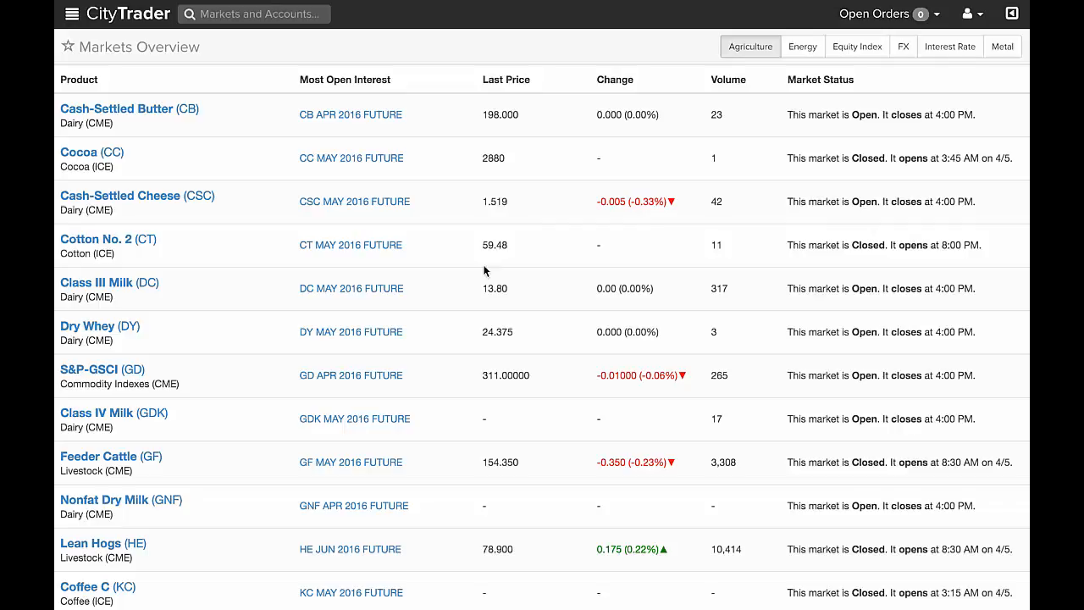
Star Markets Overview, confirm it appears under Favorites, and close the menu
left_click(67, 47)
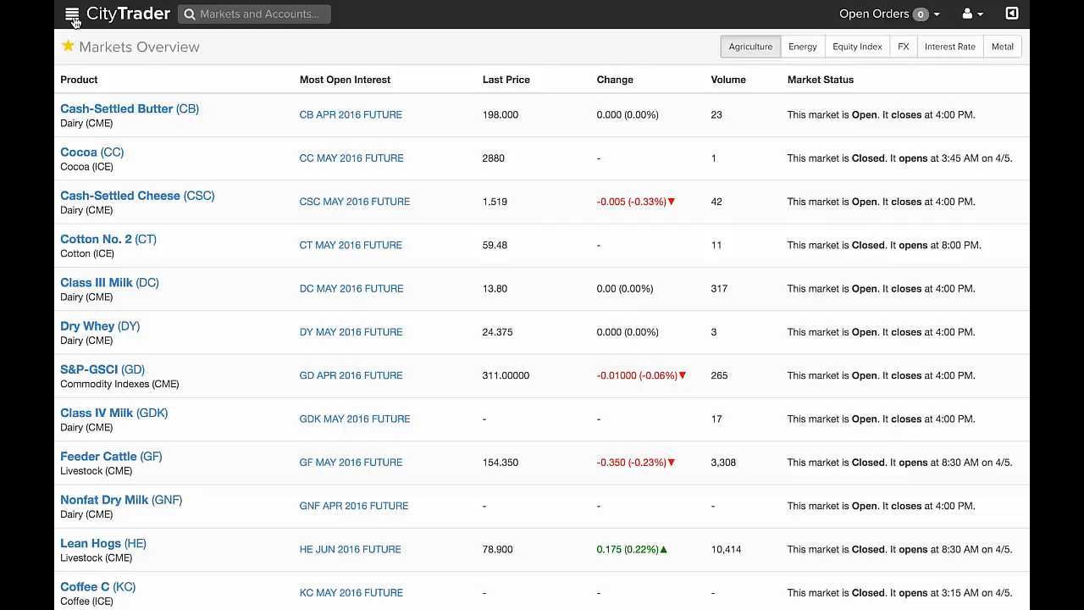
left_click(72, 14)
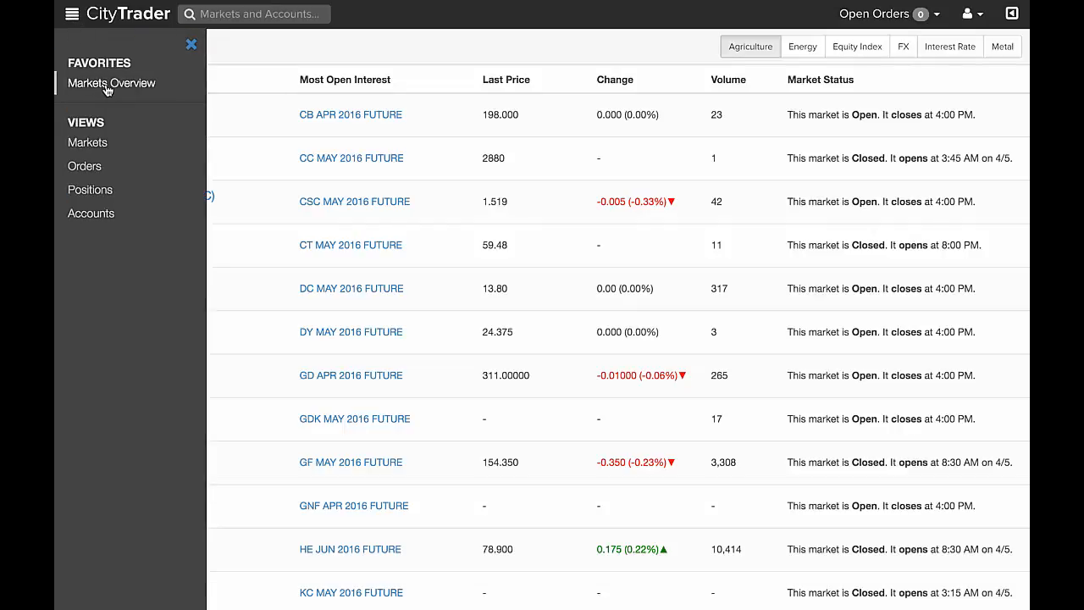
mouse_move(192, 45)
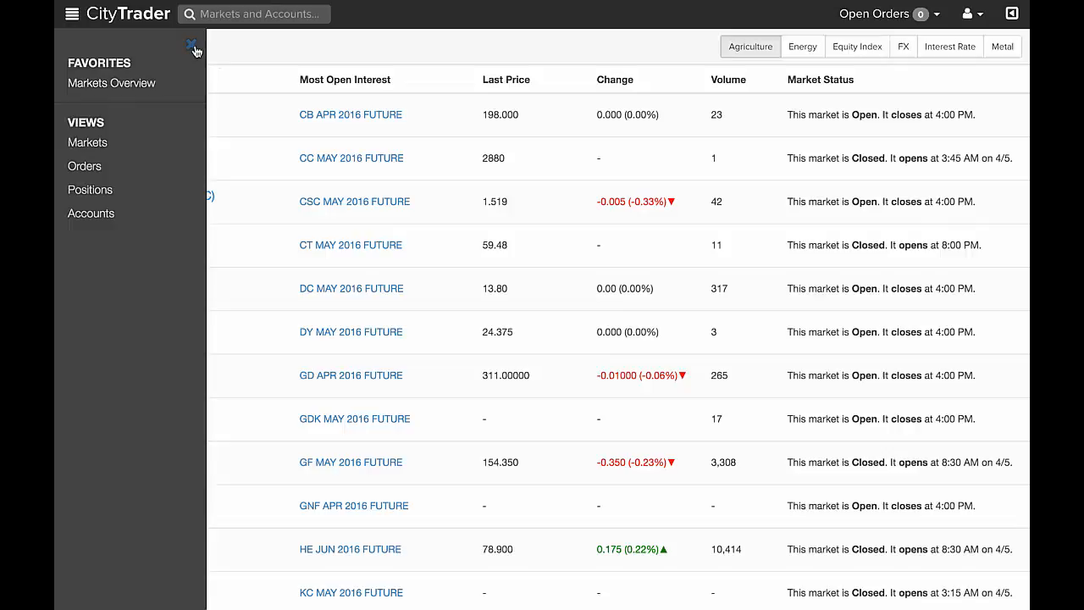
left_click(193, 44)
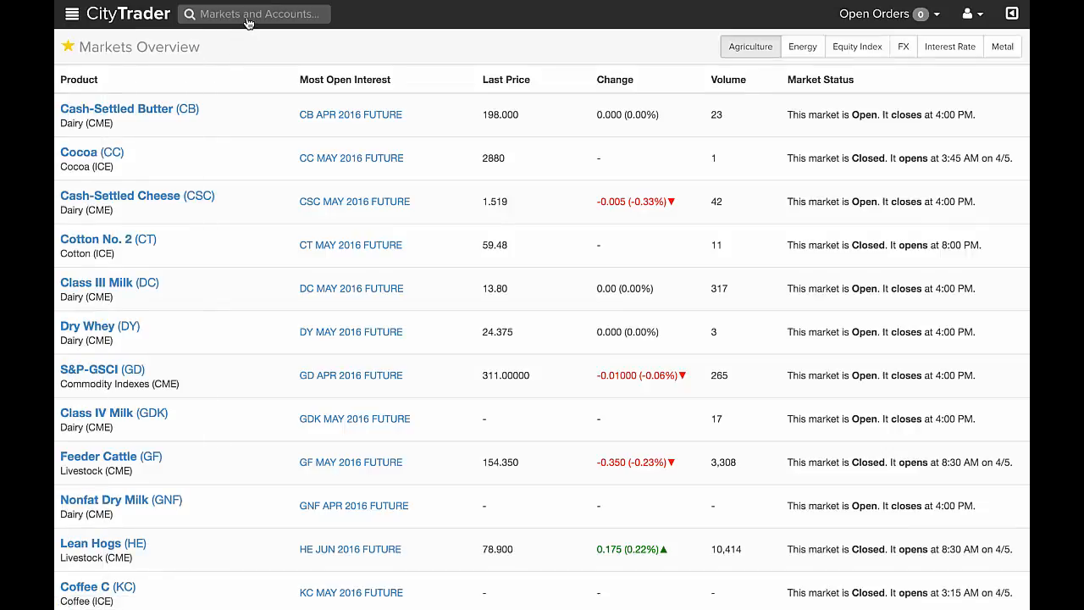
left_click(254, 13)
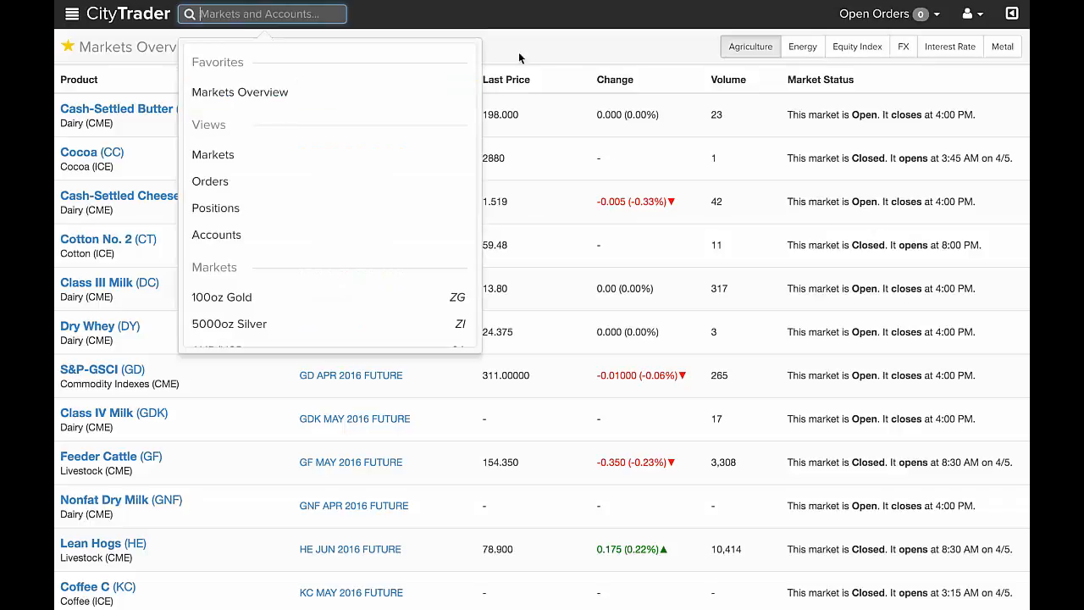
left_click(558, 52)
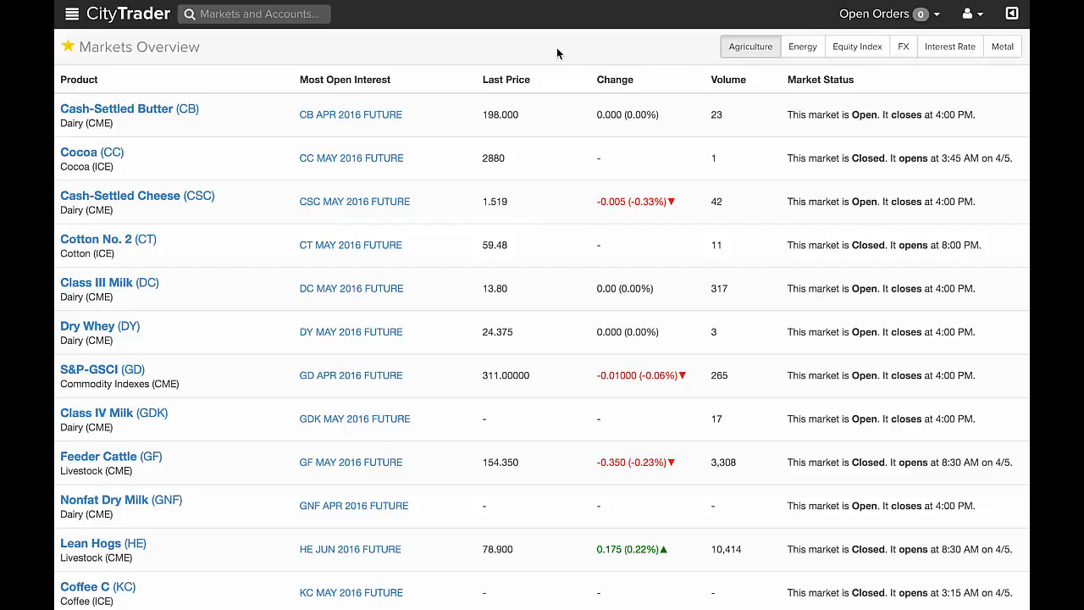
mouse_move(137, 196)
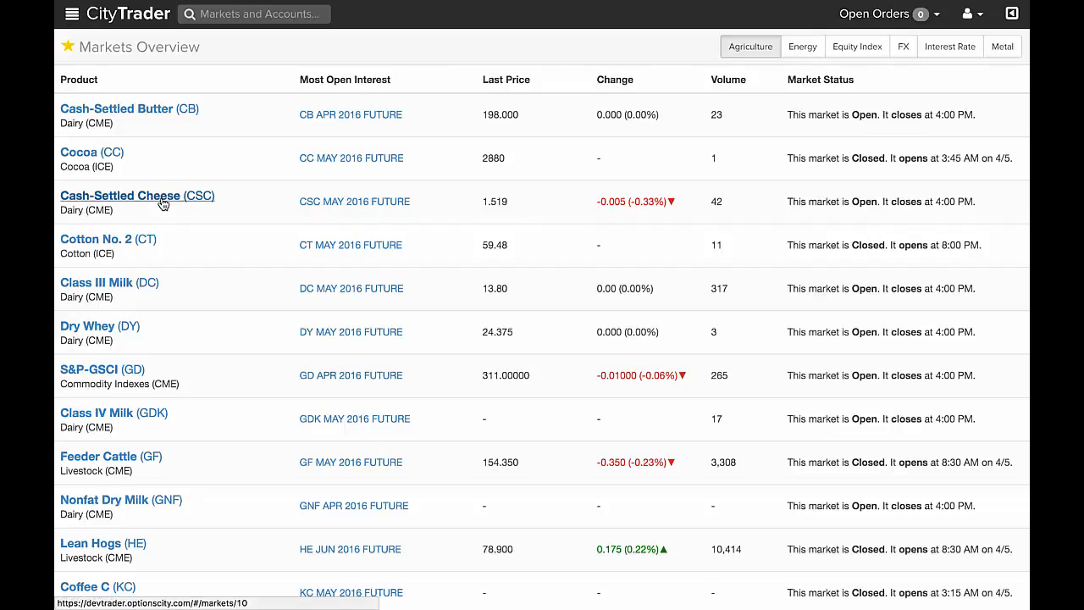
Open the Cash-Settled Cheese (CSC) futures page from the Markets Overview table
left_click(120, 196)
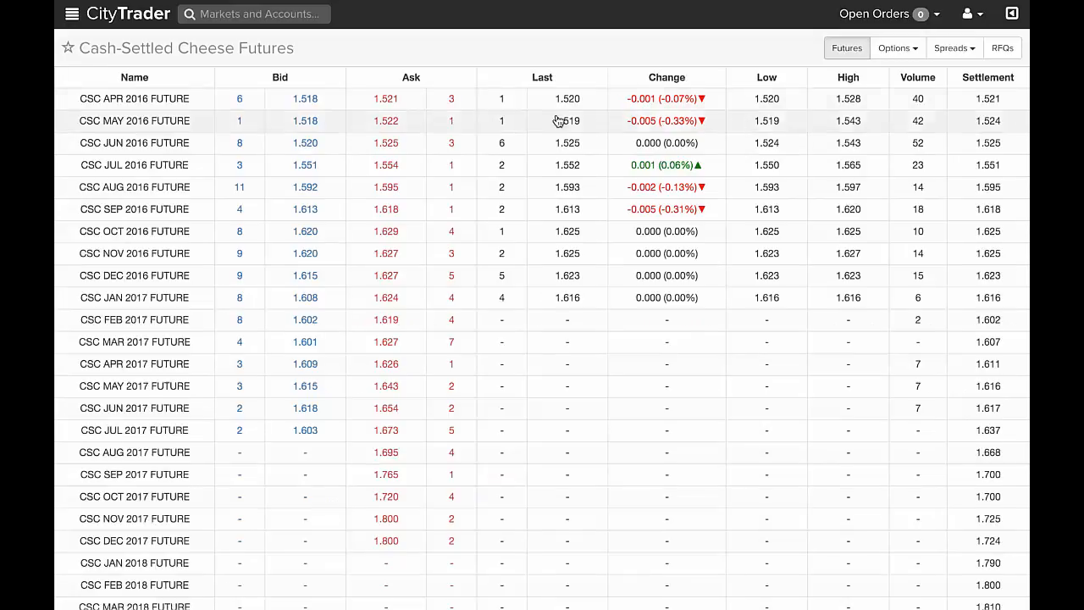
left_click(897, 48)
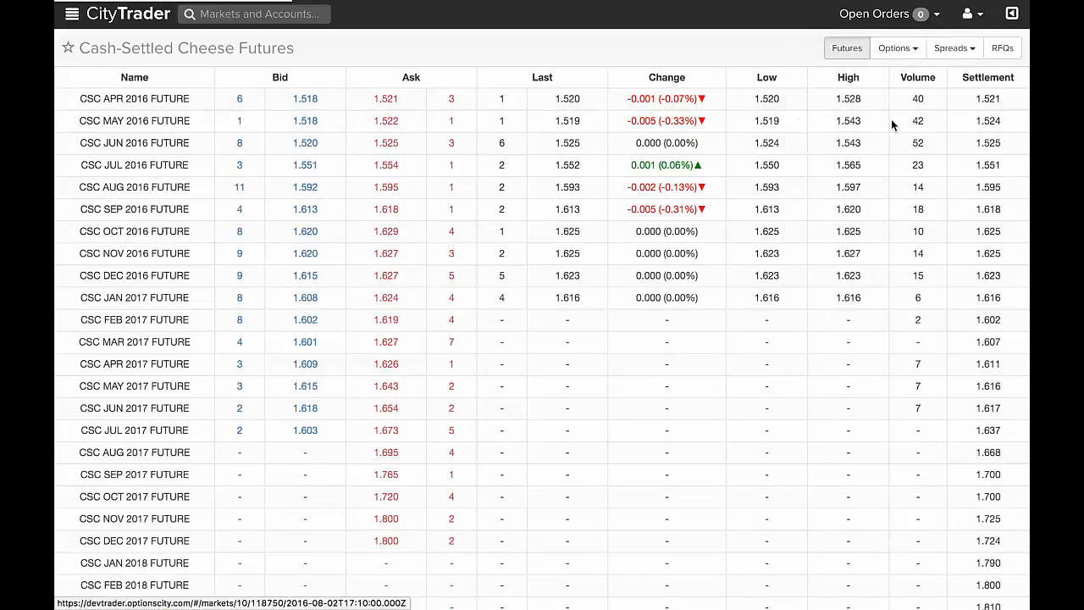
Open the CSC JUL 2016 options view and add it to Favorites
left_click(133, 165)
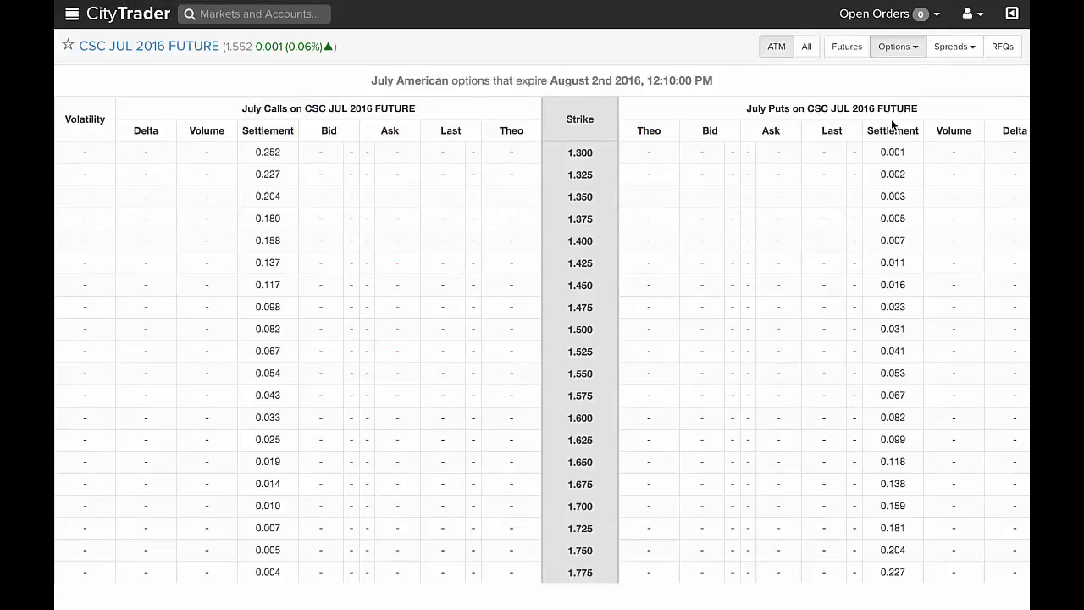
mouse_move(741, 127)
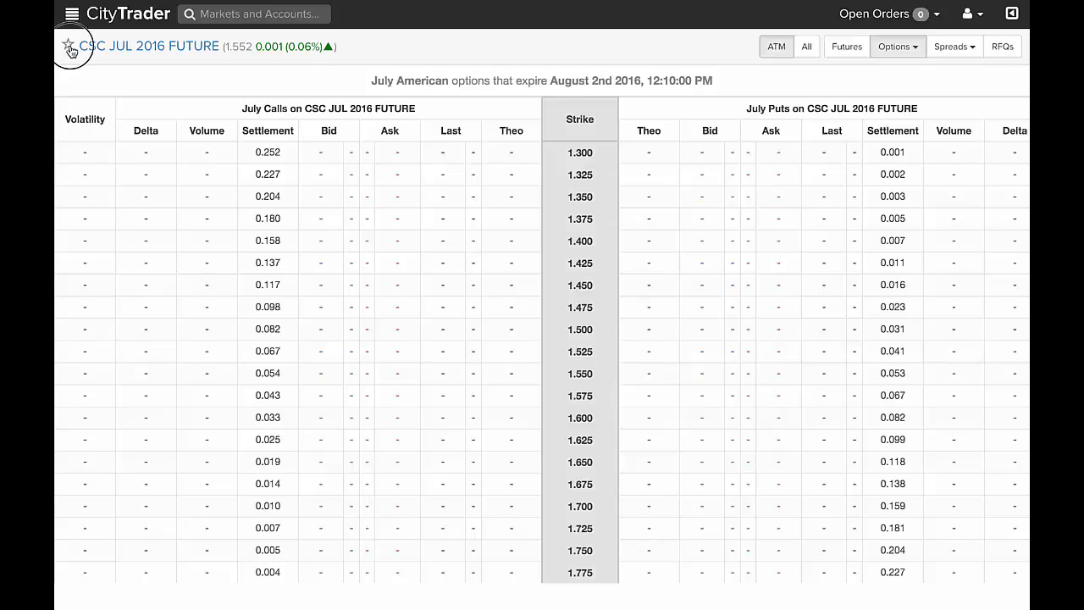
left_click(72, 14)
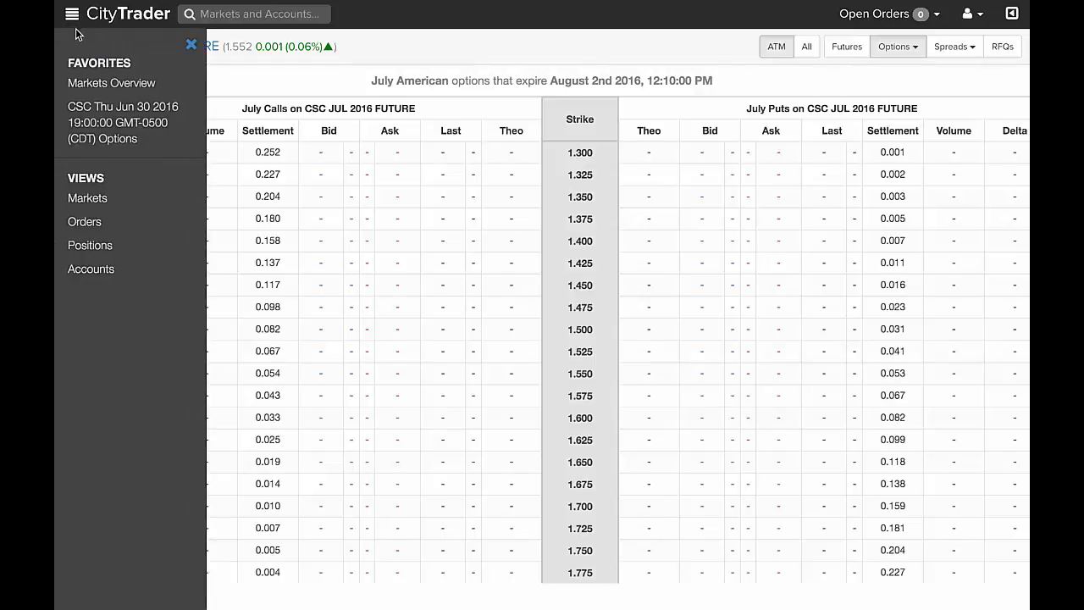
Reopen CSC JUL 2016 options via the Markets Overview favorite and unstar it
left_click(111, 83)
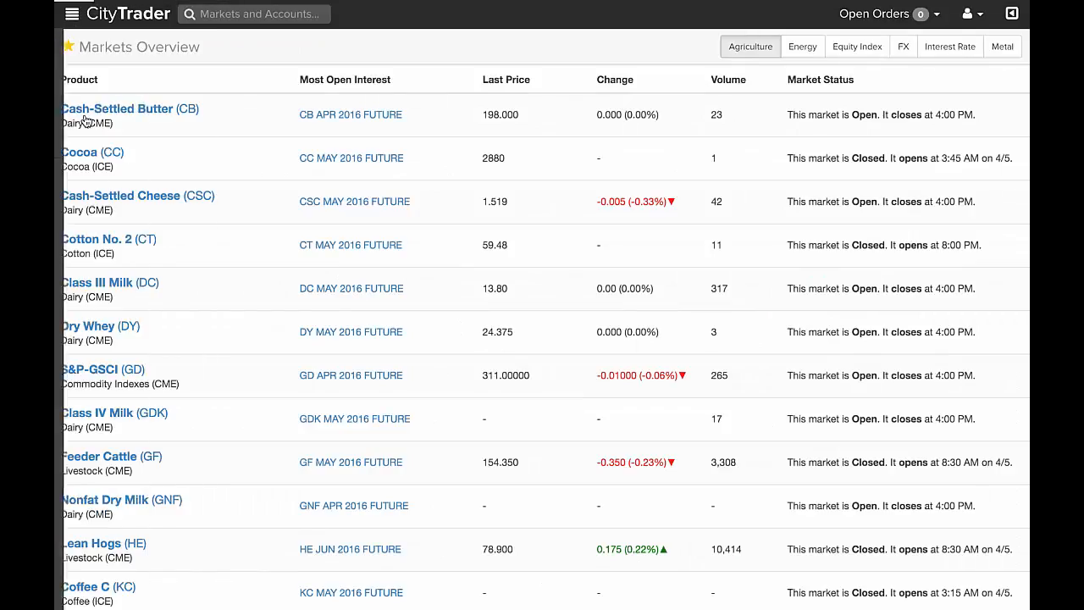
left_click(121, 196)
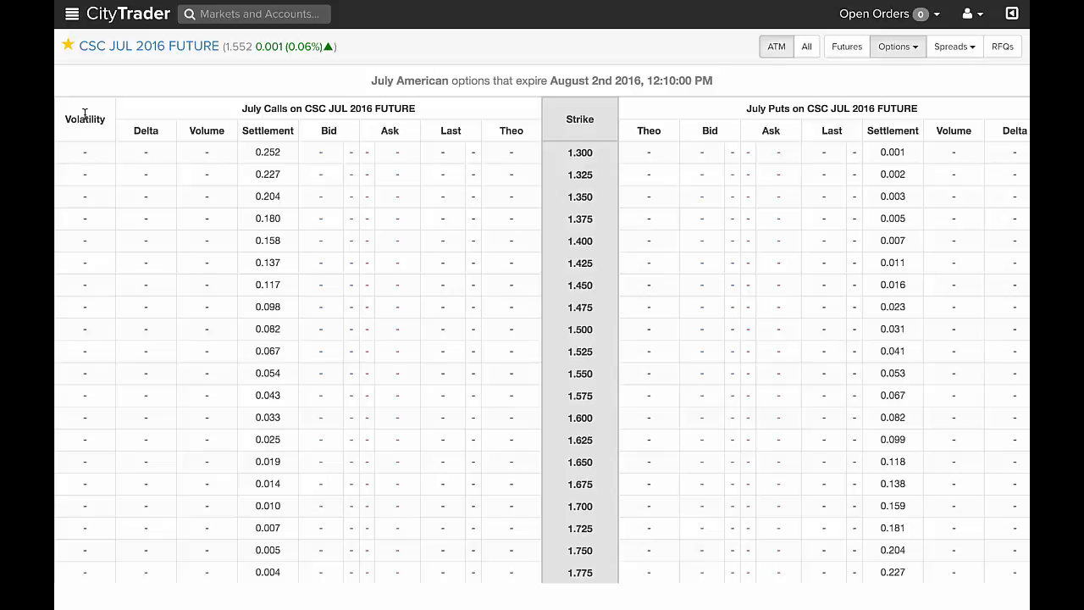
mouse_move(87, 114)
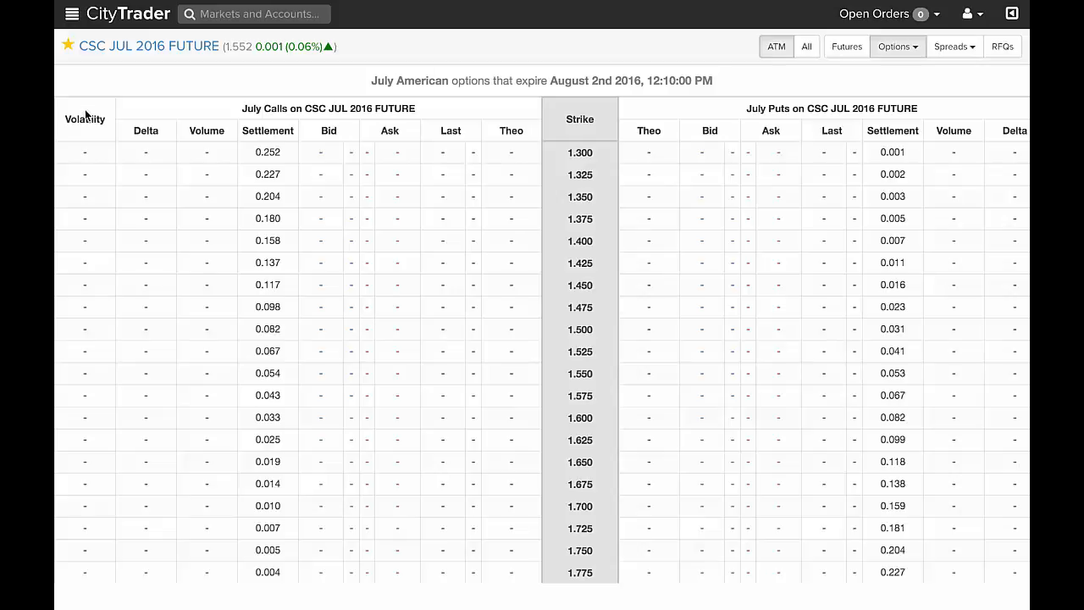
left_click(68, 45)
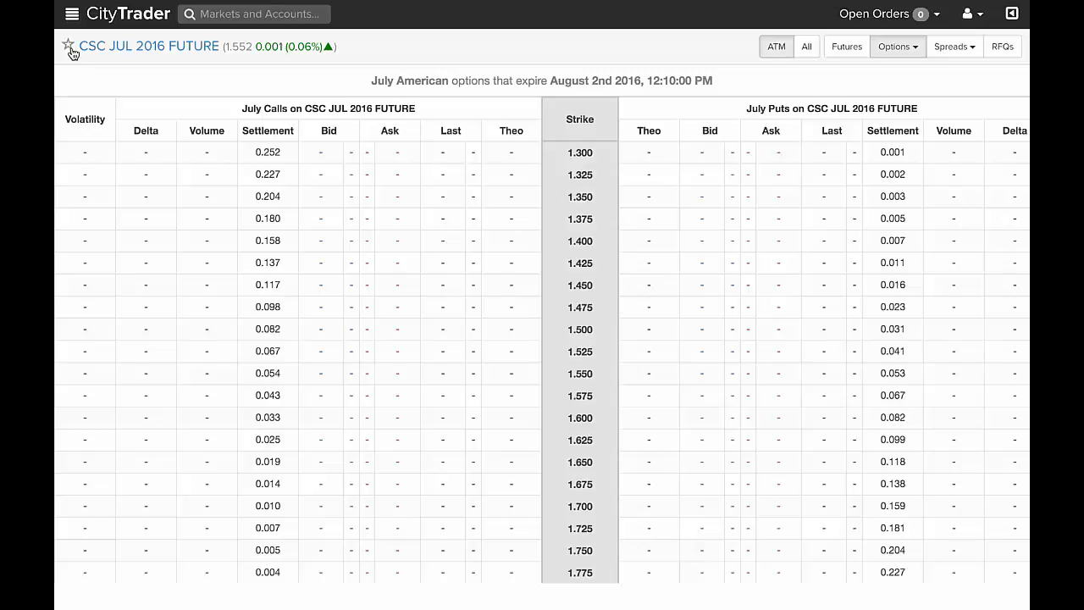